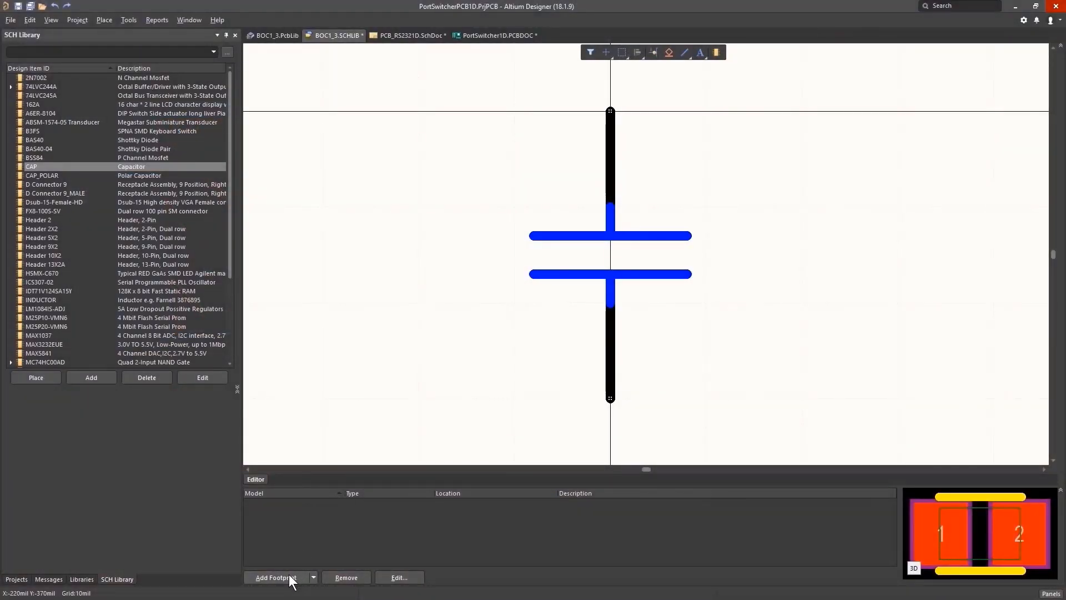
Step: Add the CC2012-0805 footprint model to the CAP library component
click(275, 577)
text(CC2012-0805)
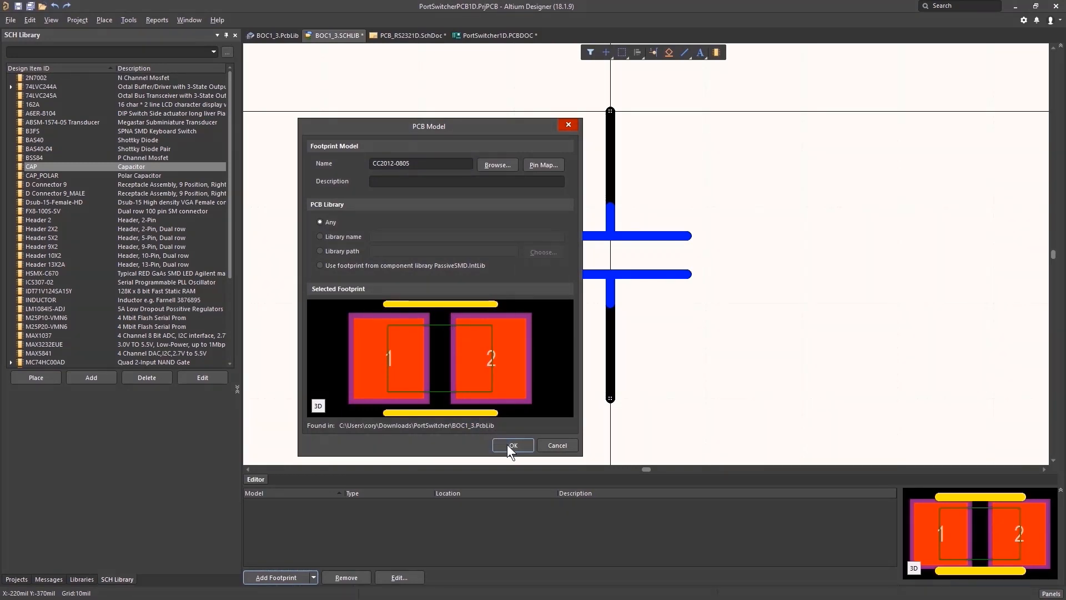
click(512, 445)
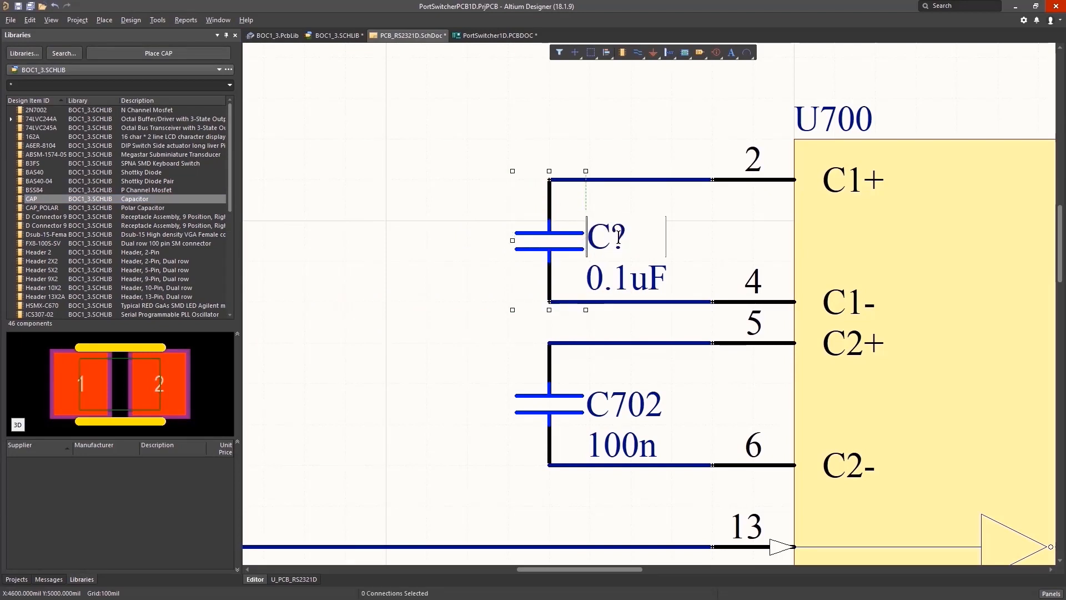
Step: Name the newly placed capacitor's designator C700
text(C700)
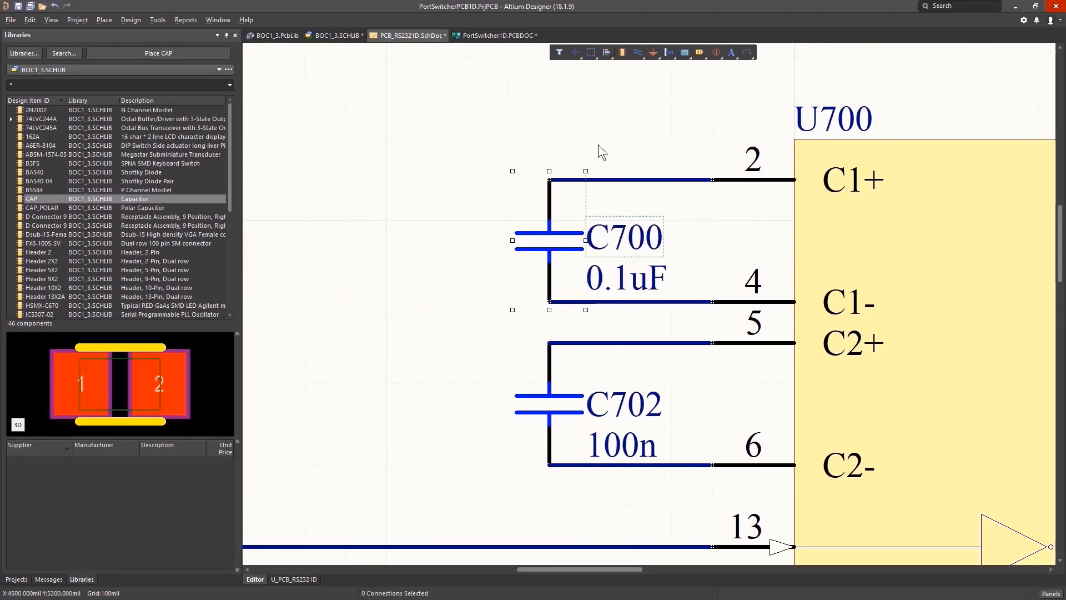
click(131, 19)
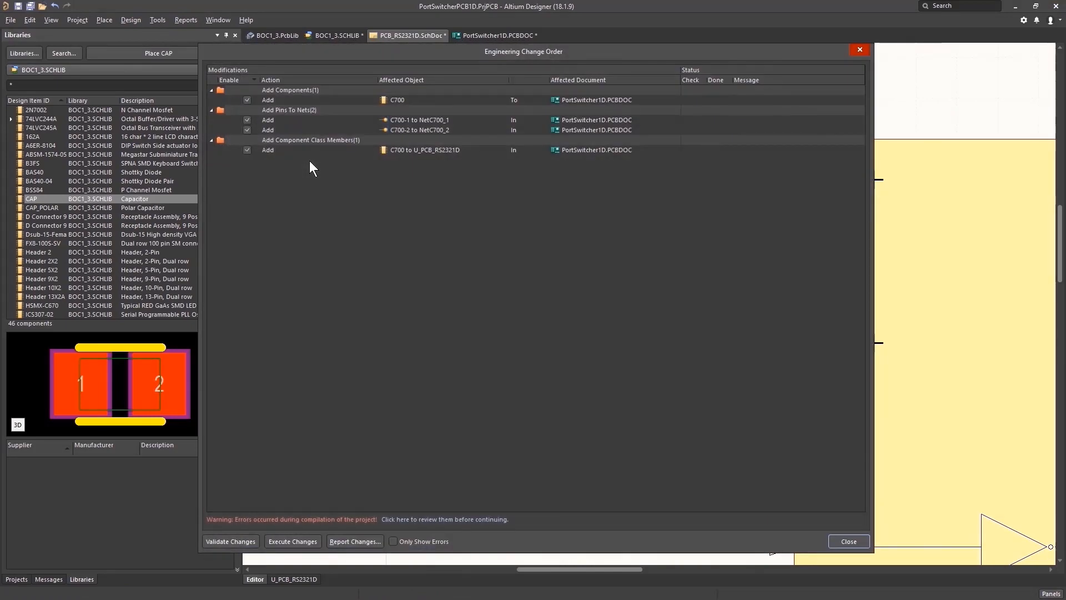
Step: Execute the change order adding C700, then drag its footprint onto the board
click(292, 542)
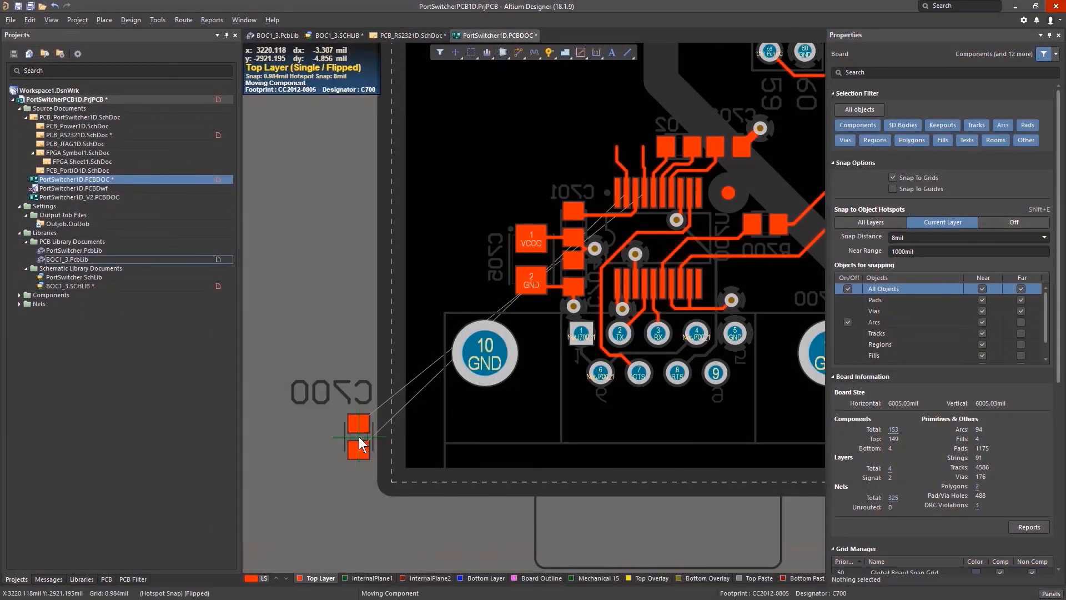
drag(359, 435, 625, 142)
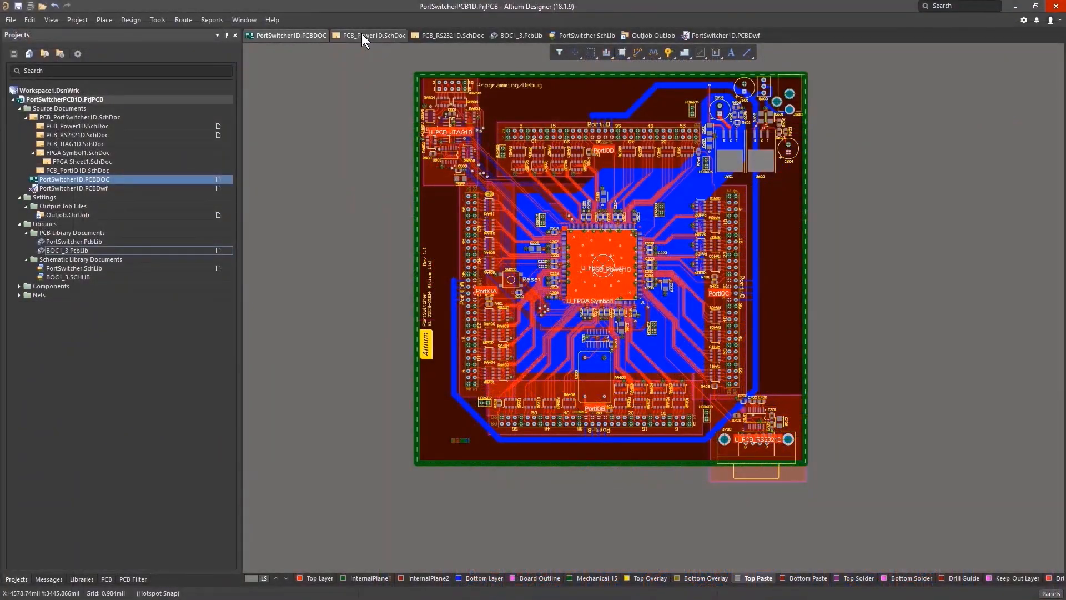
Step: View PCB_Power1D.SchDoc, PortSwitcher.SchLib, Outjob.OutJob, then PortSwitcher1D.PCBDwf
click(452, 35)
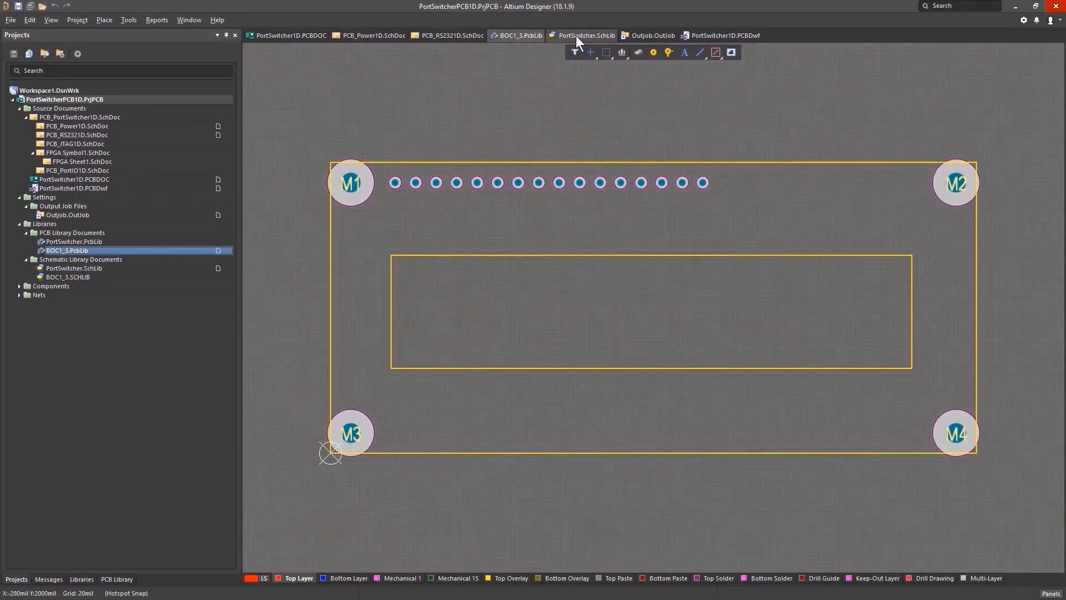
click(652, 36)
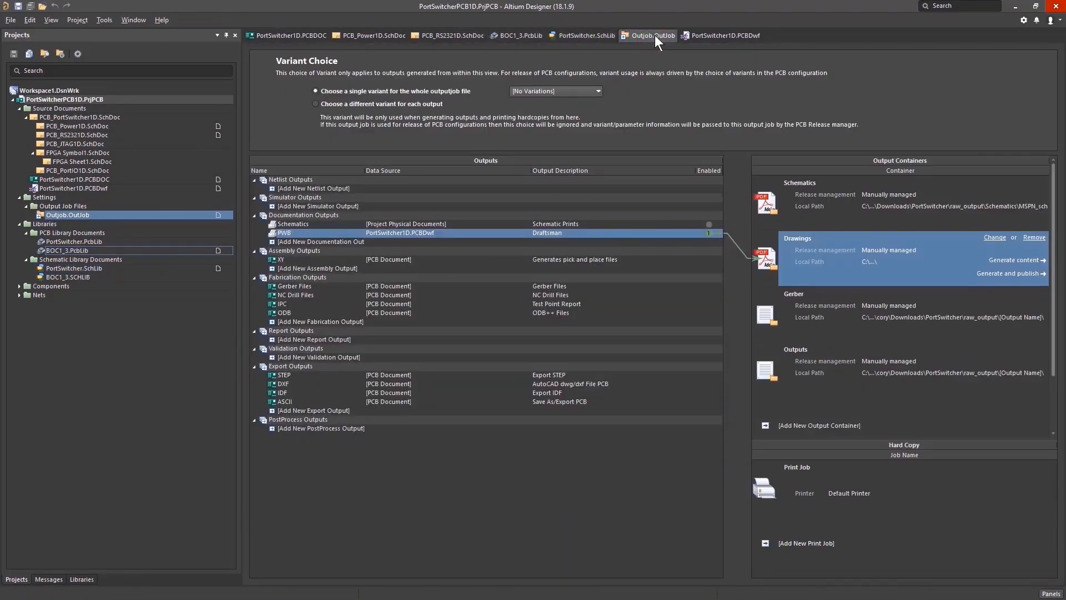
click(725, 36)
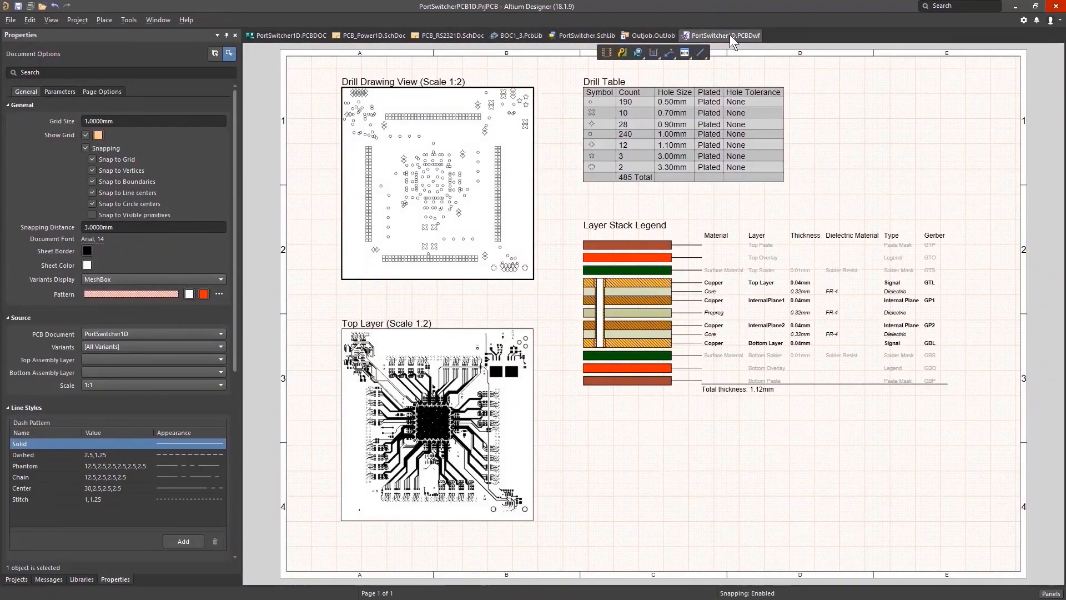
click(288, 35)
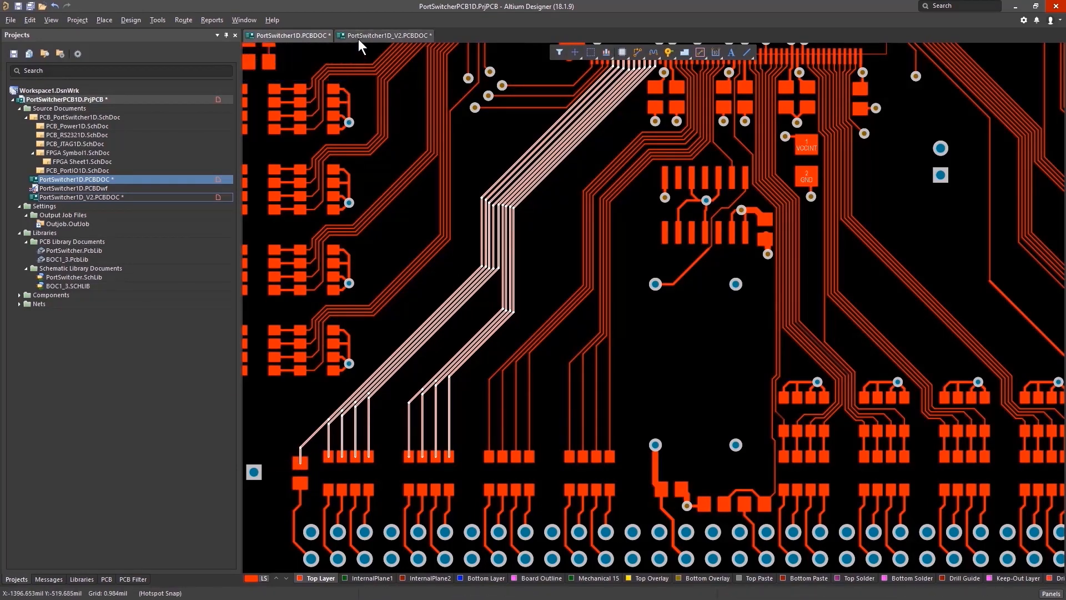
Step: On PortSwitcher1D.PCBDOC, lay a top-layer OUTD16 track from its pad down to the bus
click(383, 34)
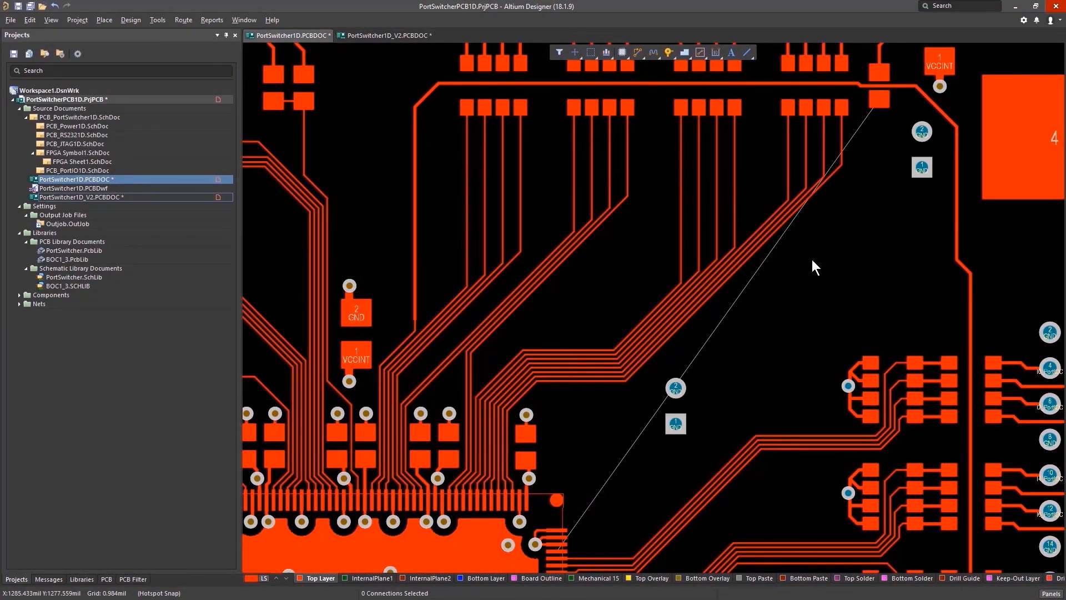
right_click(814, 266)
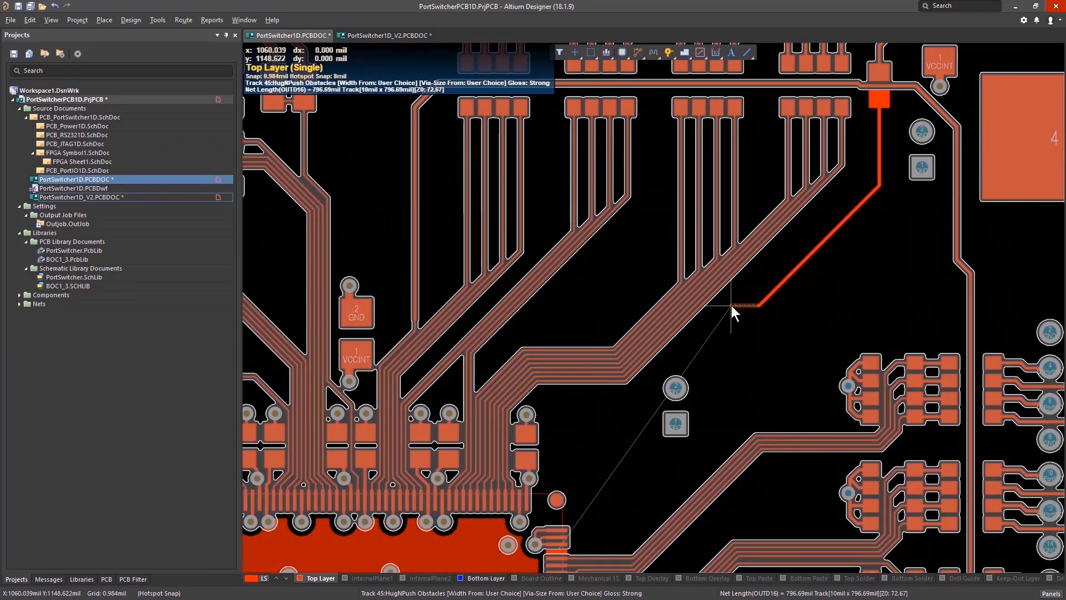
right_click(733, 312)
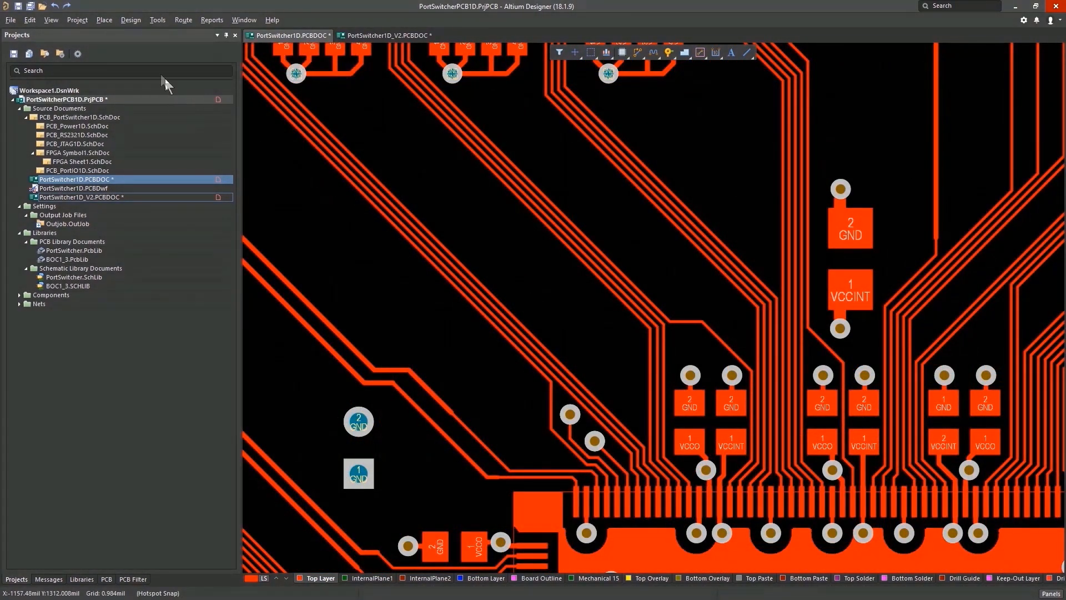
mouse_move(104, 20)
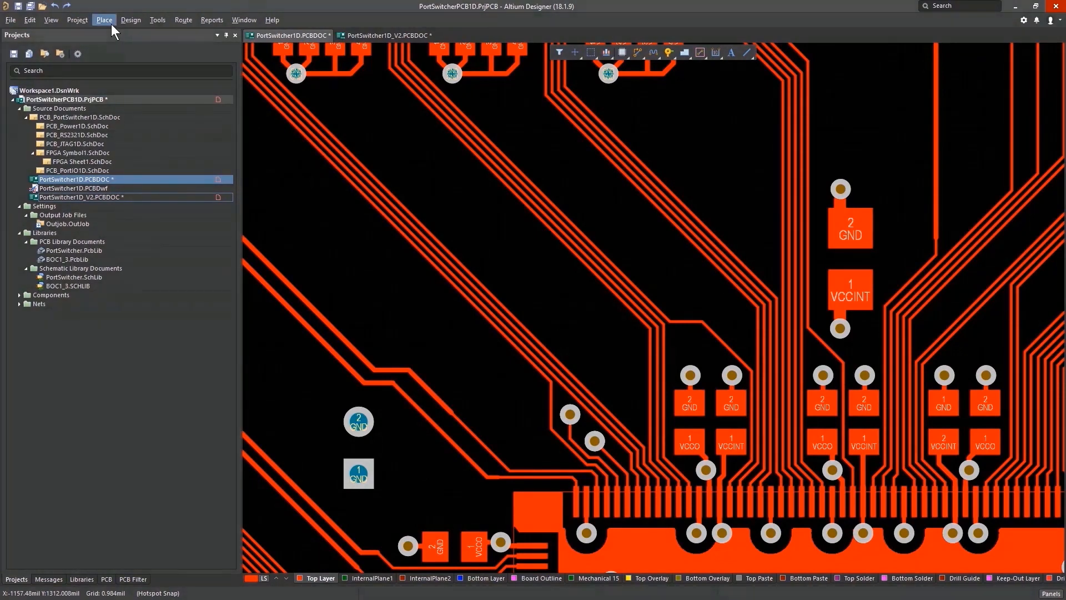
Step: Edit the Place Via command and enter V as its primary shortcut
click(103, 20)
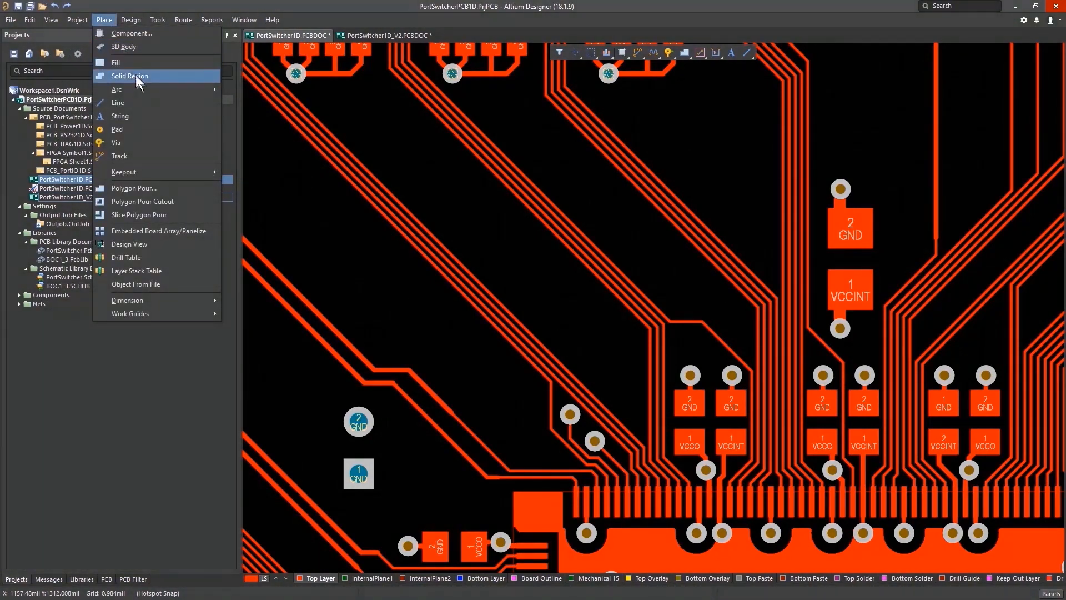
mouse_move(143, 143)
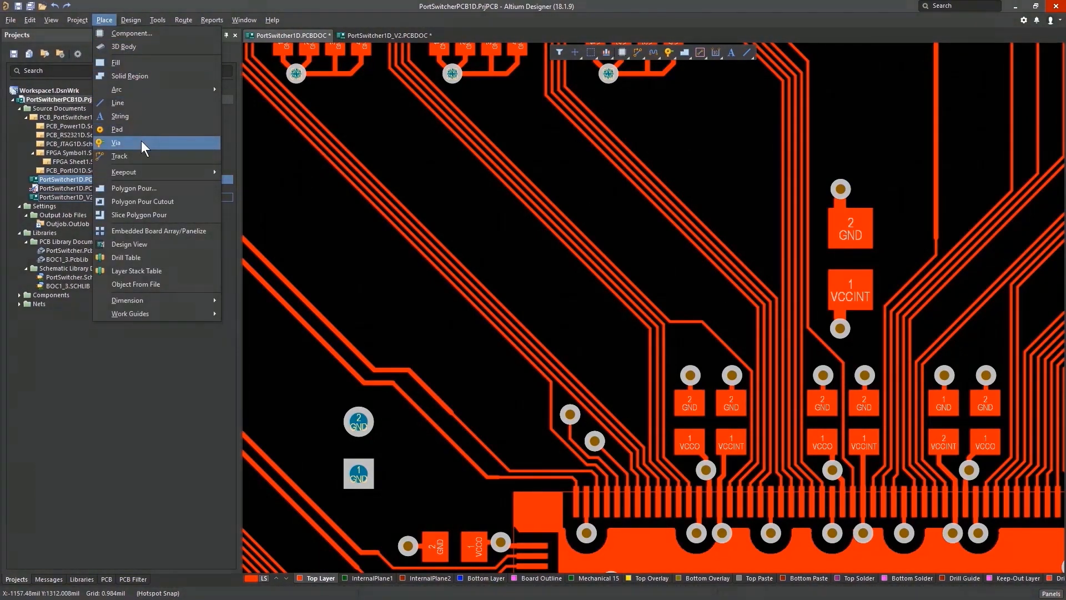
click(116, 143)
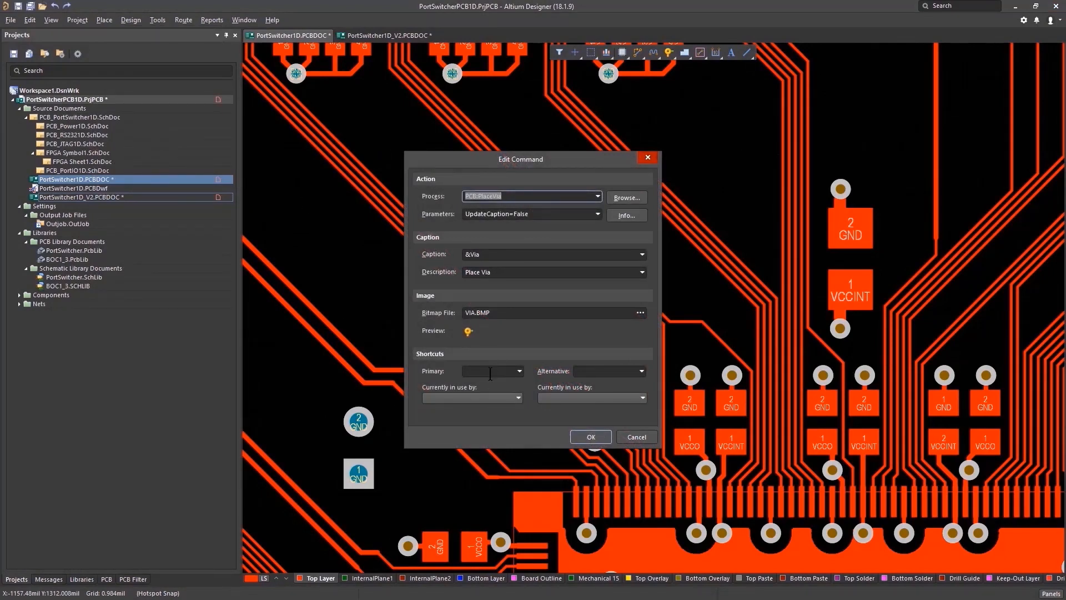
text(V)
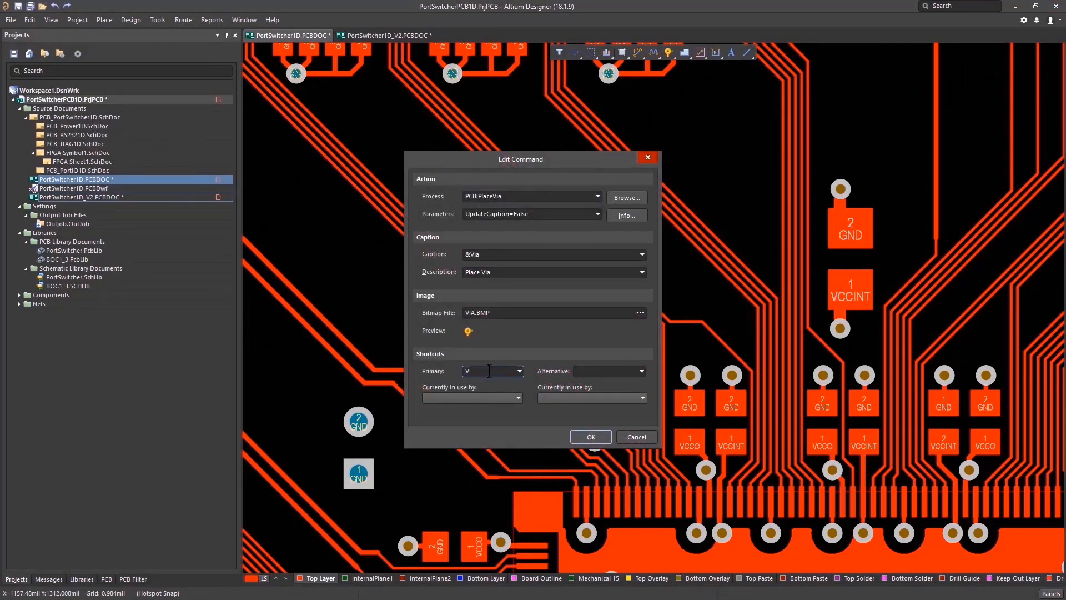